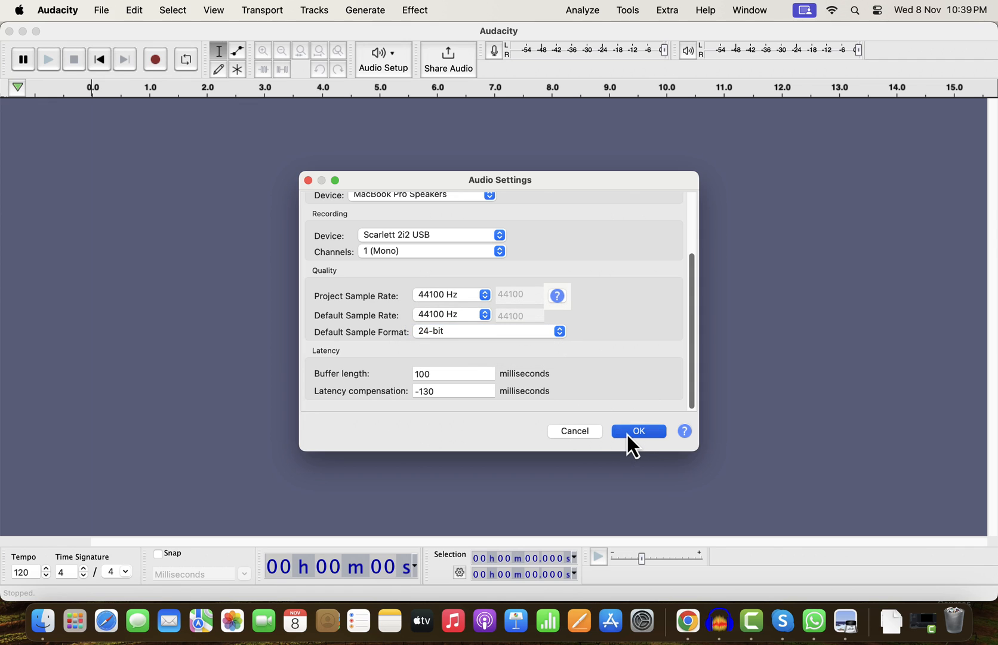
Confirm the Audio Settings and record a short mono take onto a new track.
{"action": "left_click", "coordinate": [637, 431]}
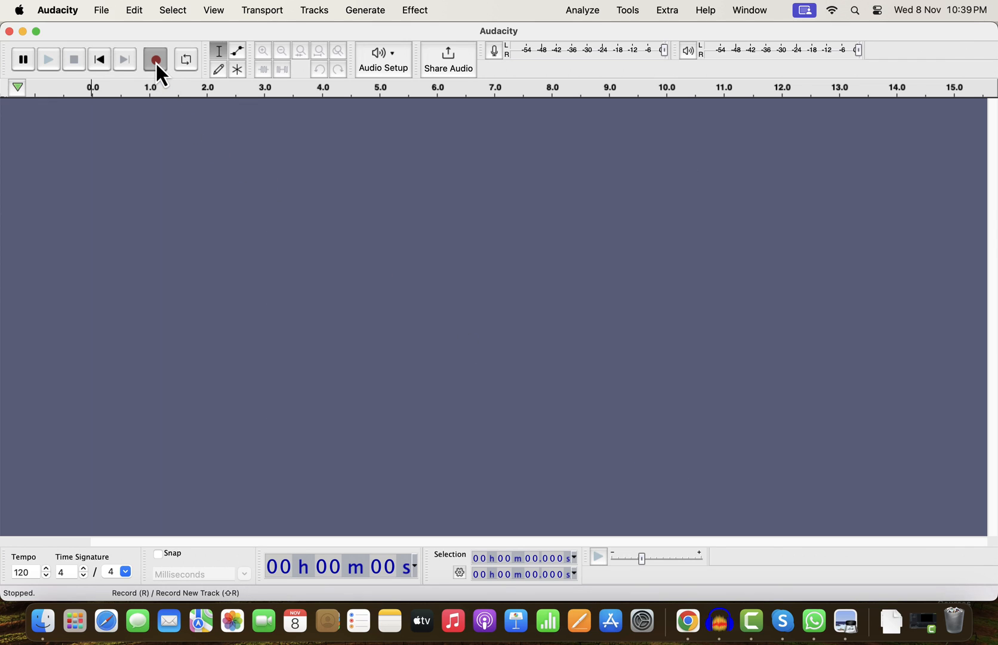
{"action": "left_click", "coordinate": [154, 59]}
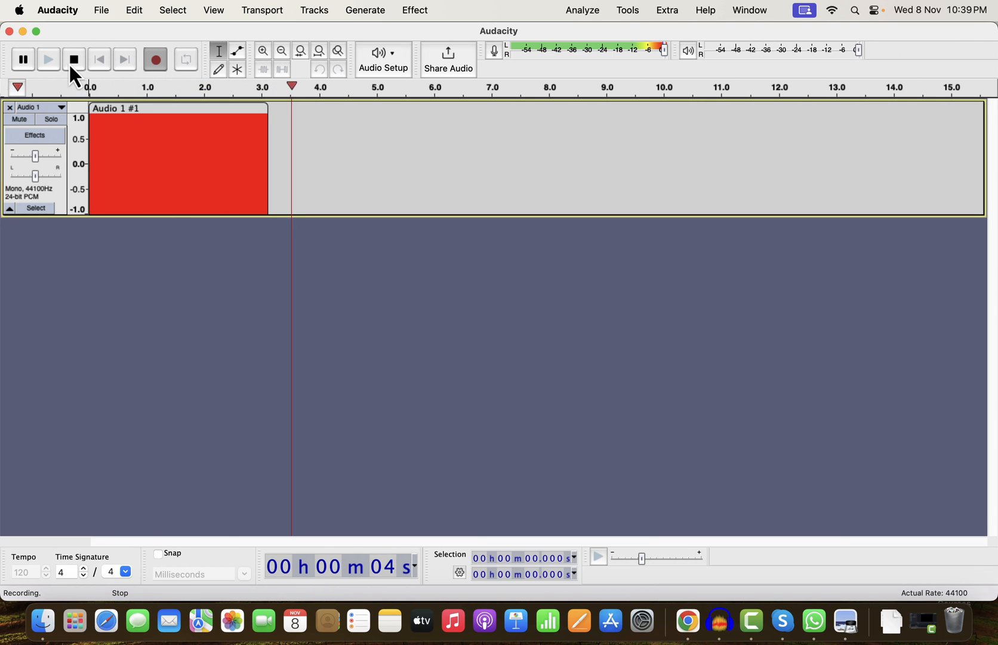
{"action": "left_click", "coordinate": [74, 59]}
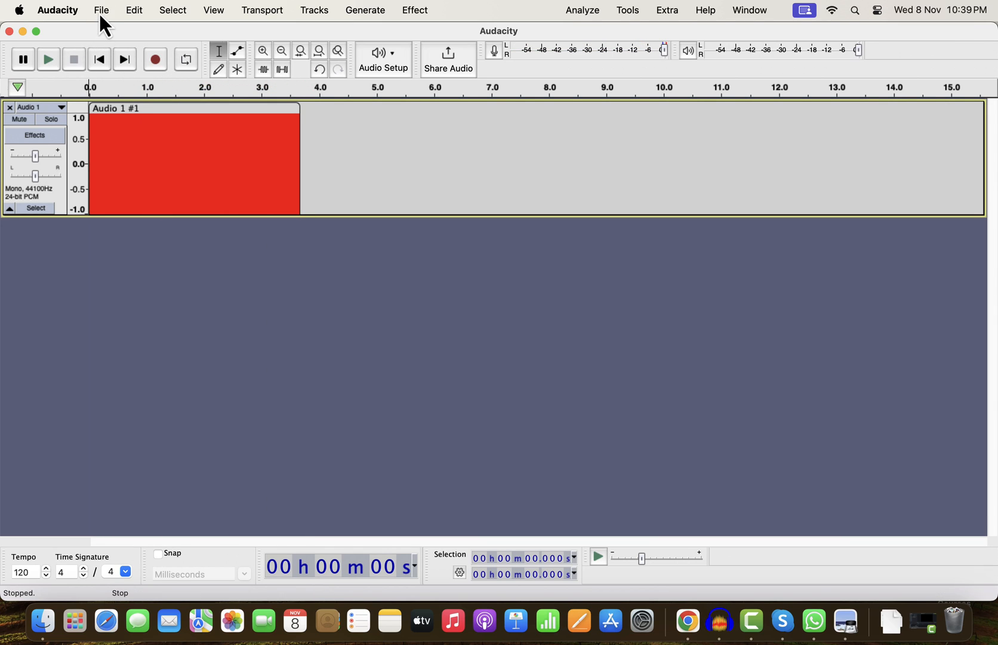
Start exporting the recording as an audio file from the File menu.
{"action": "left_click", "coordinate": [100, 10]}
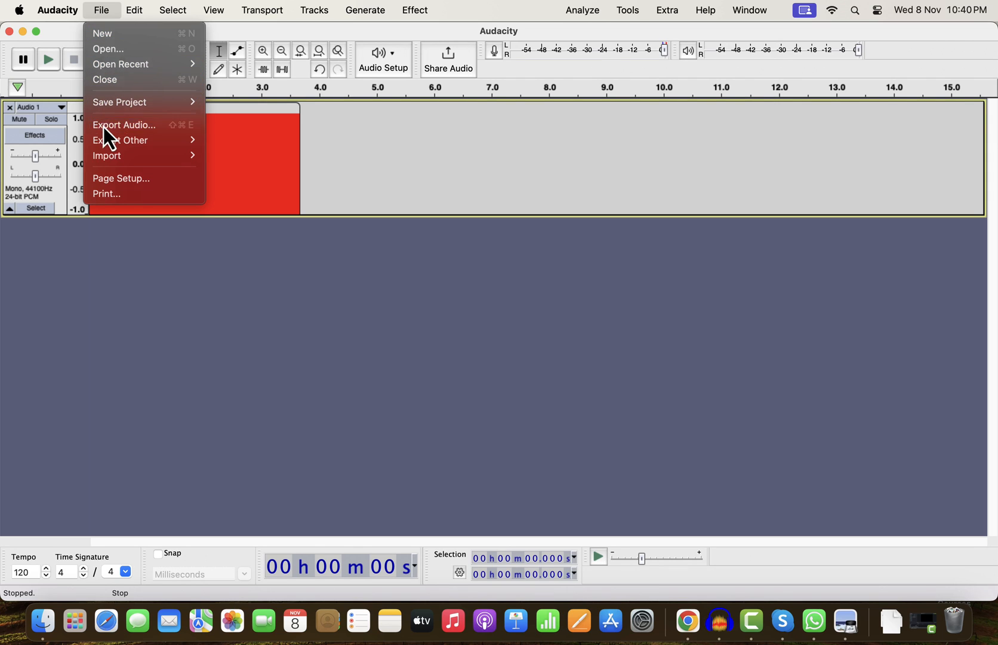
{"action": "left_click", "coordinate": [124, 125]}
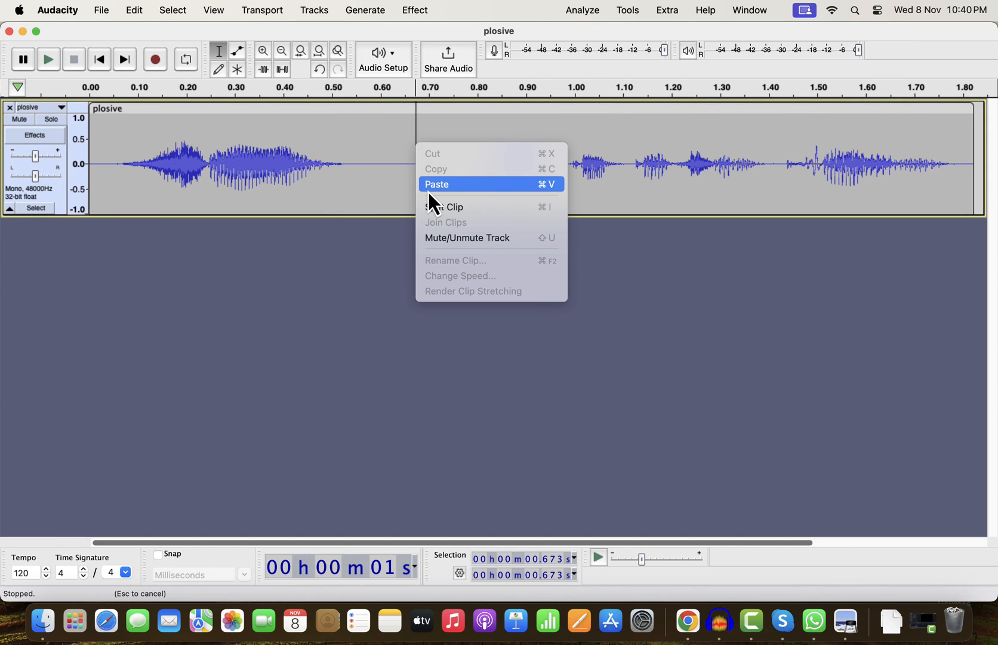
Paste a copy of the plosive clip into the track and move on to the demo project.
{"action": "left_click", "coordinate": [437, 184]}
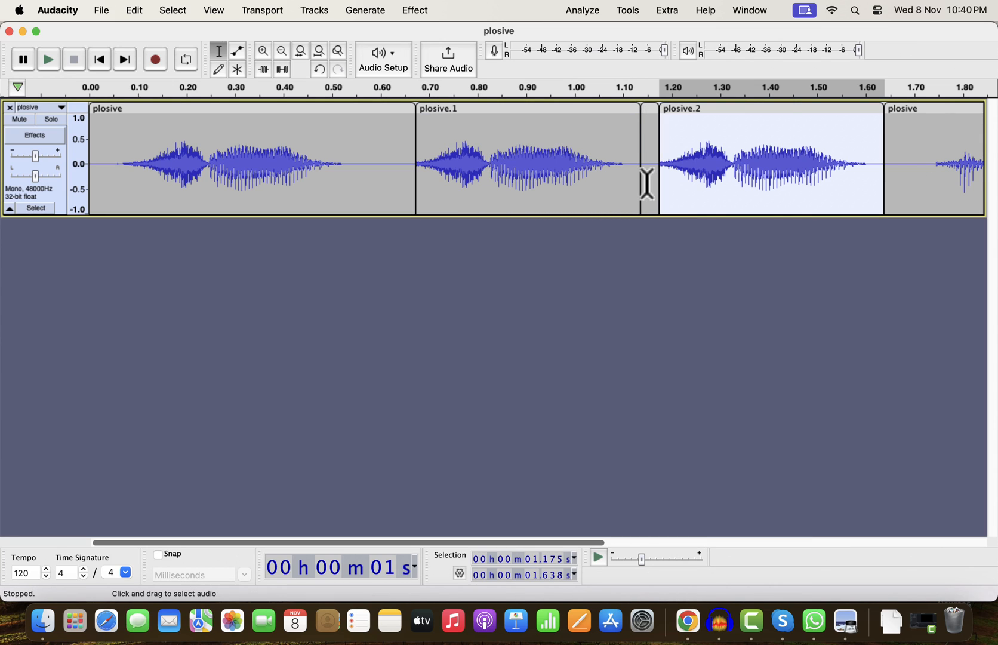
{"action": "left_click", "coordinate": [640, 160]}
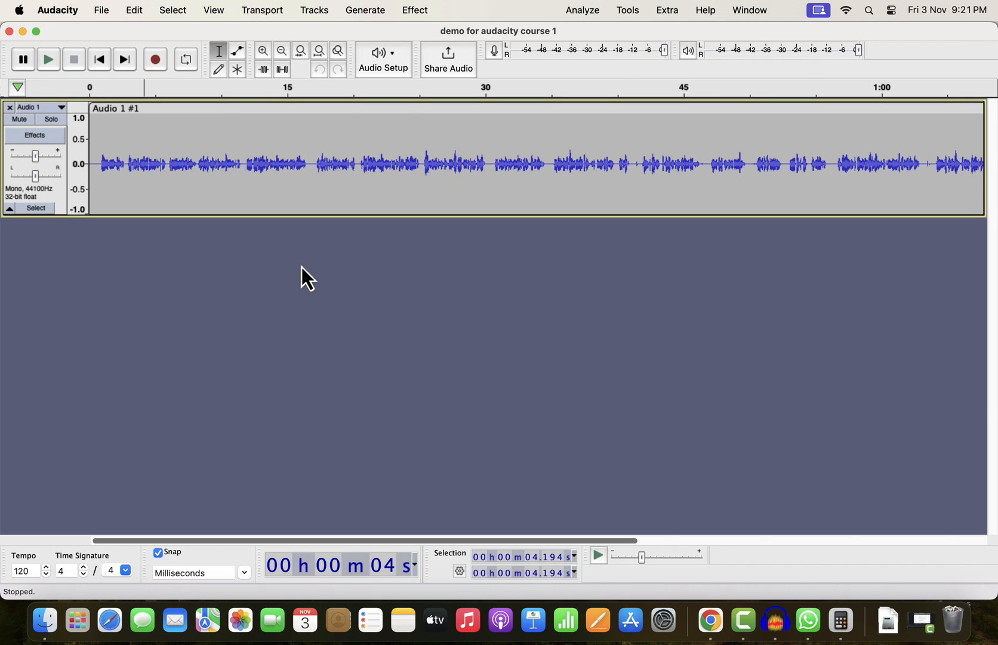
{"action": "mouse_move", "coordinate": [291, 183]}
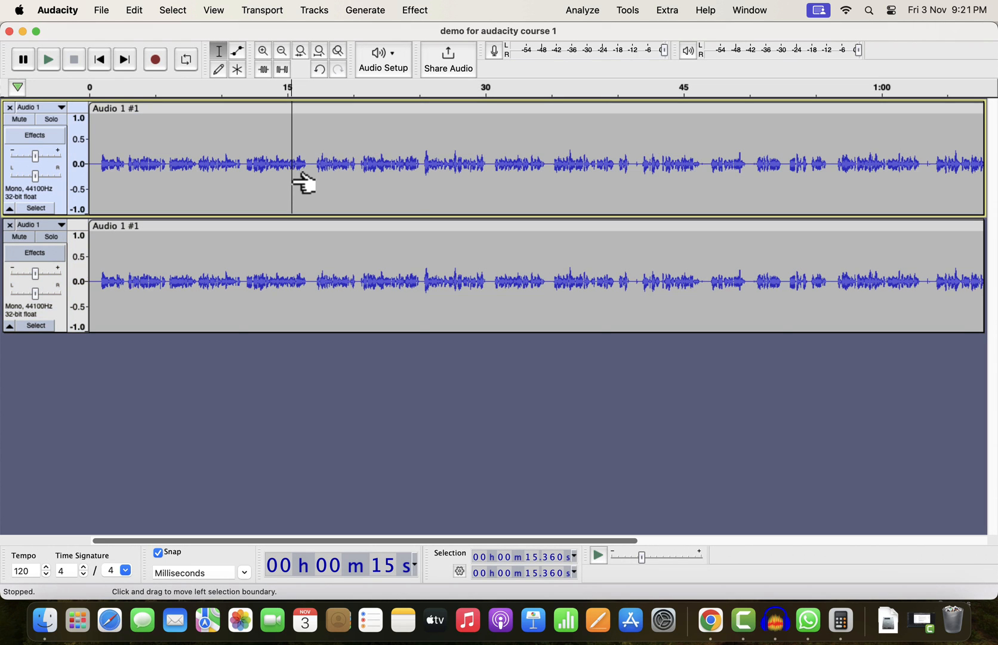
Solo the top voice track so only it plays.
{"action": "left_click", "coordinate": [50, 119]}
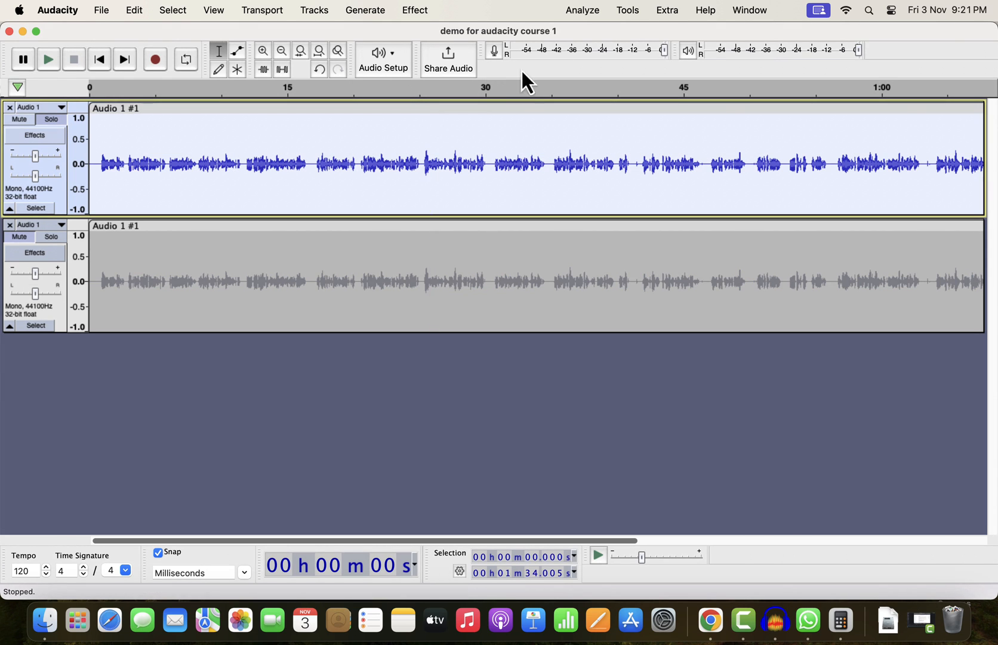
Reach the Tools menu holding the Clear Vocal Improve Macro.
{"action": "left_click", "coordinate": [606, 11]}
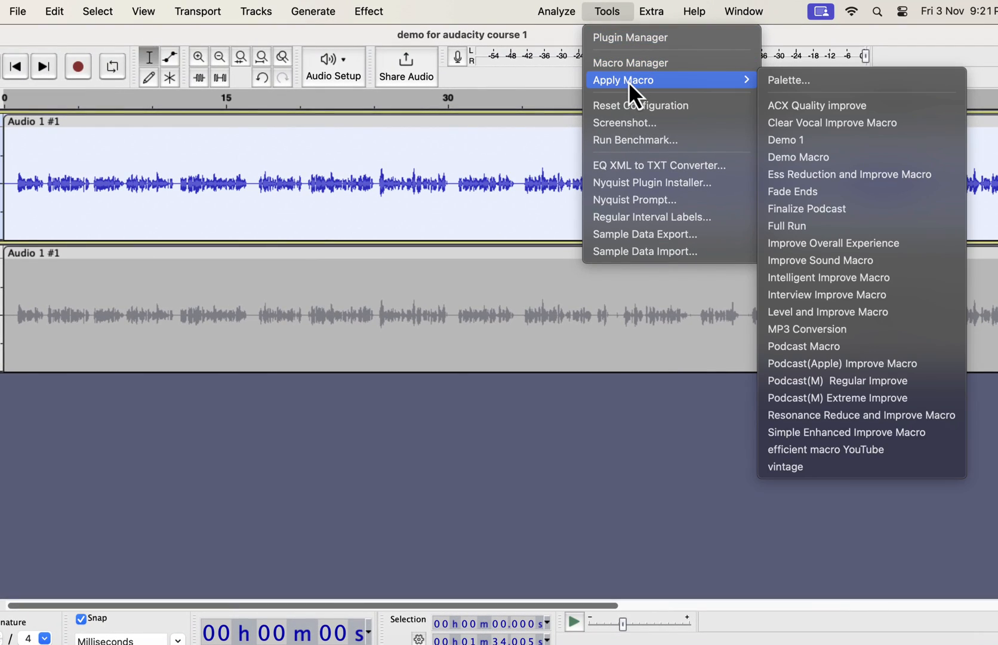
{"action": "mouse_move", "coordinate": [798, 132]}
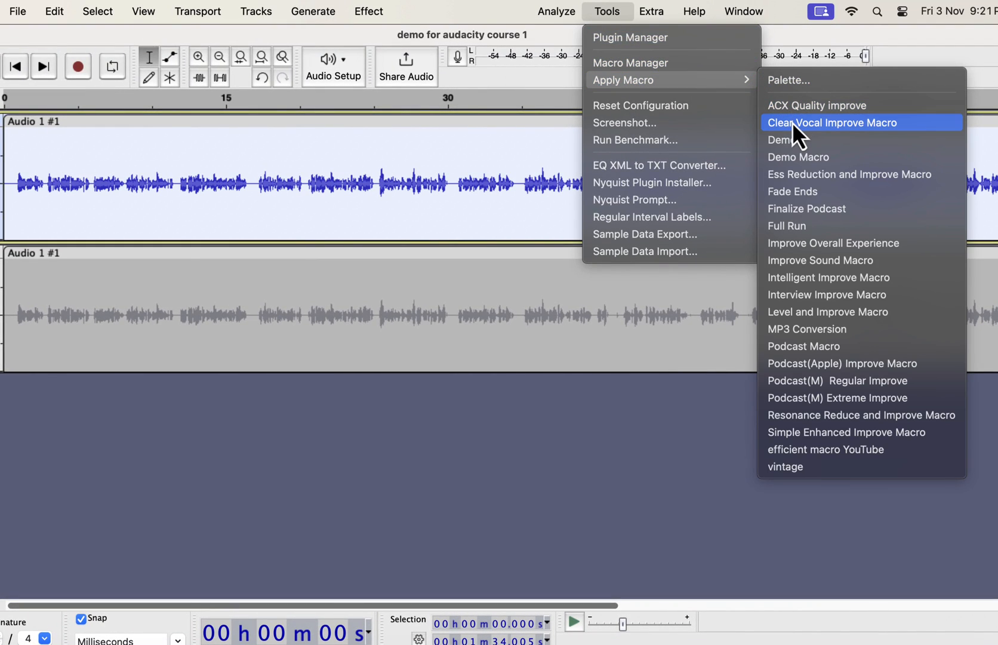
{"action": "mouse_move", "coordinate": [885, 145]}
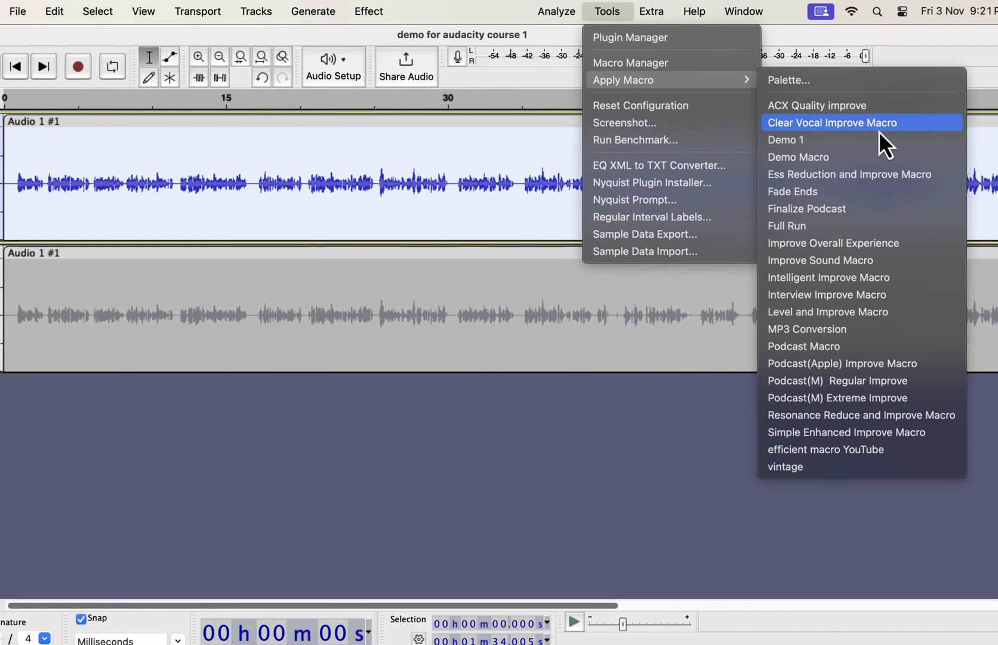
{"action": "mouse_move", "coordinate": [850, 173]}
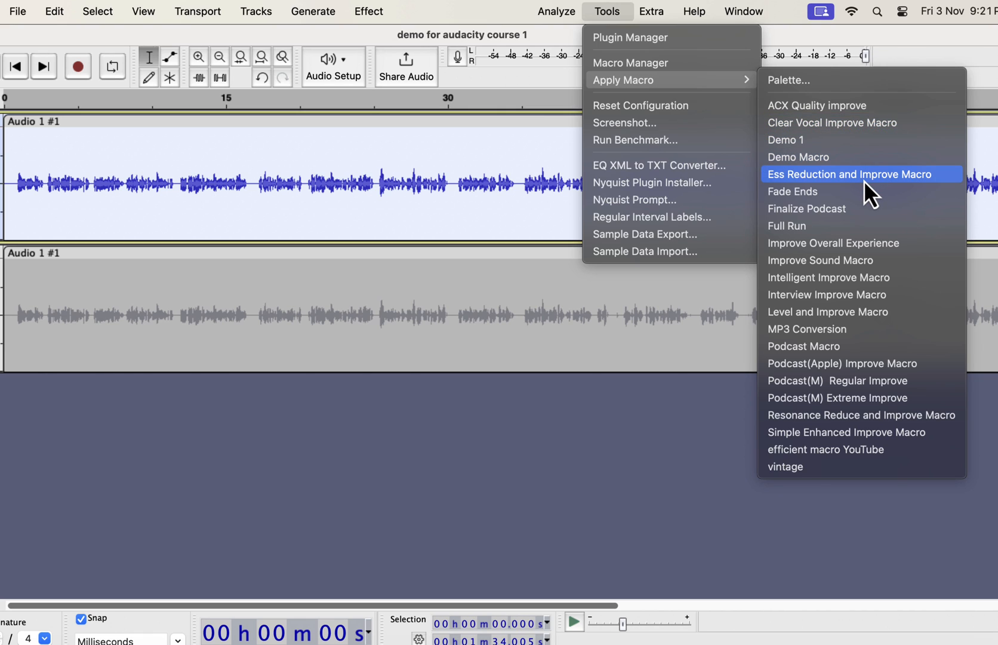
{"action": "mouse_move", "coordinate": [840, 277]}
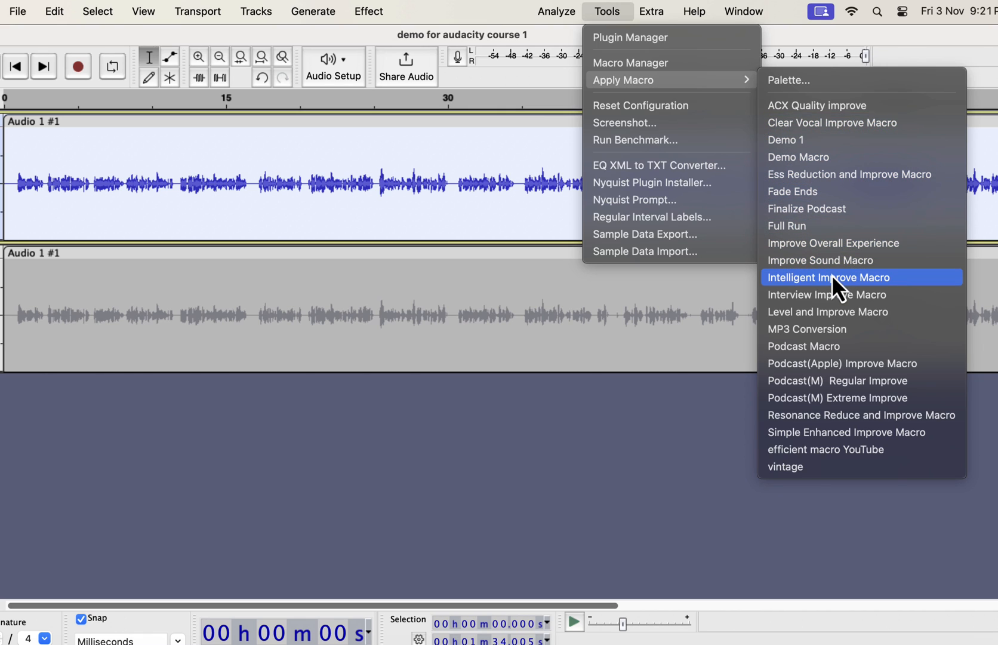
{"action": "mouse_move", "coordinate": [827, 294]}
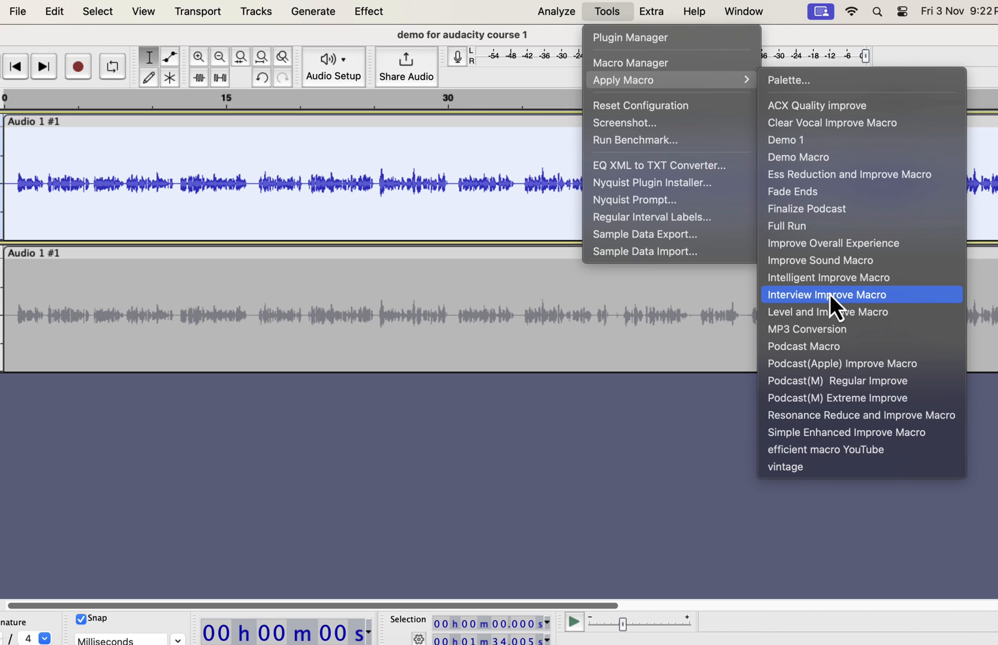
{"action": "mouse_move", "coordinate": [815, 356]}
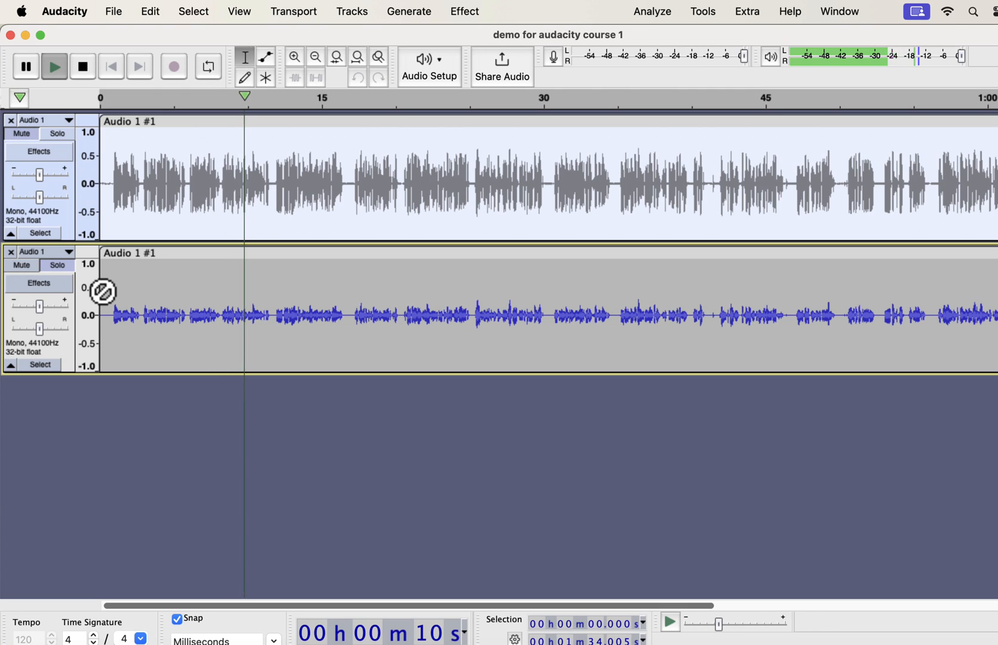
{"action": "left_click", "coordinate": [57, 133]}
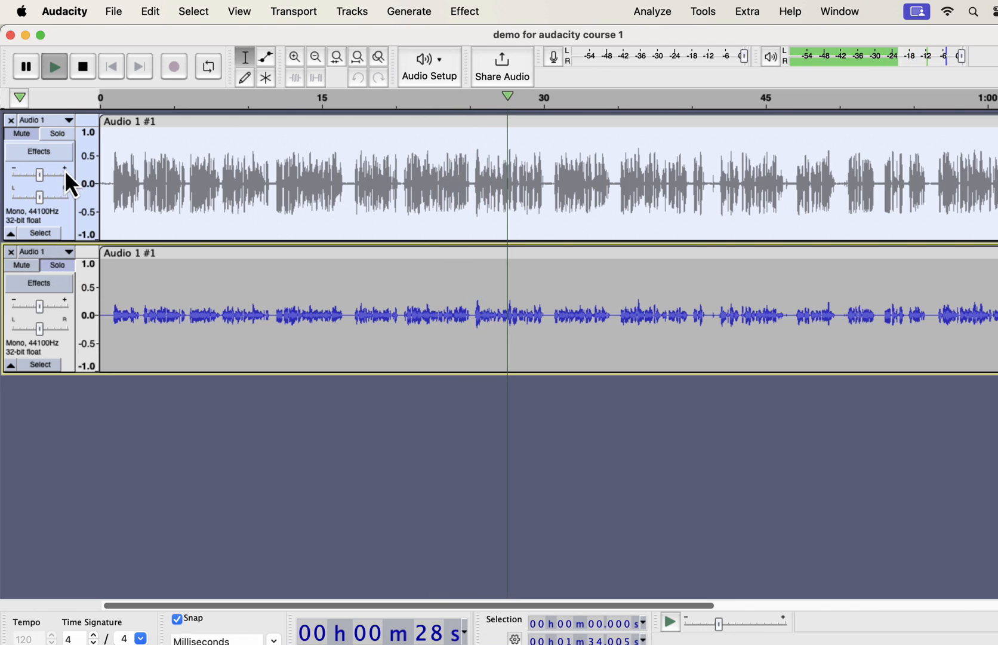
{"action": "left_click", "coordinate": [57, 134]}
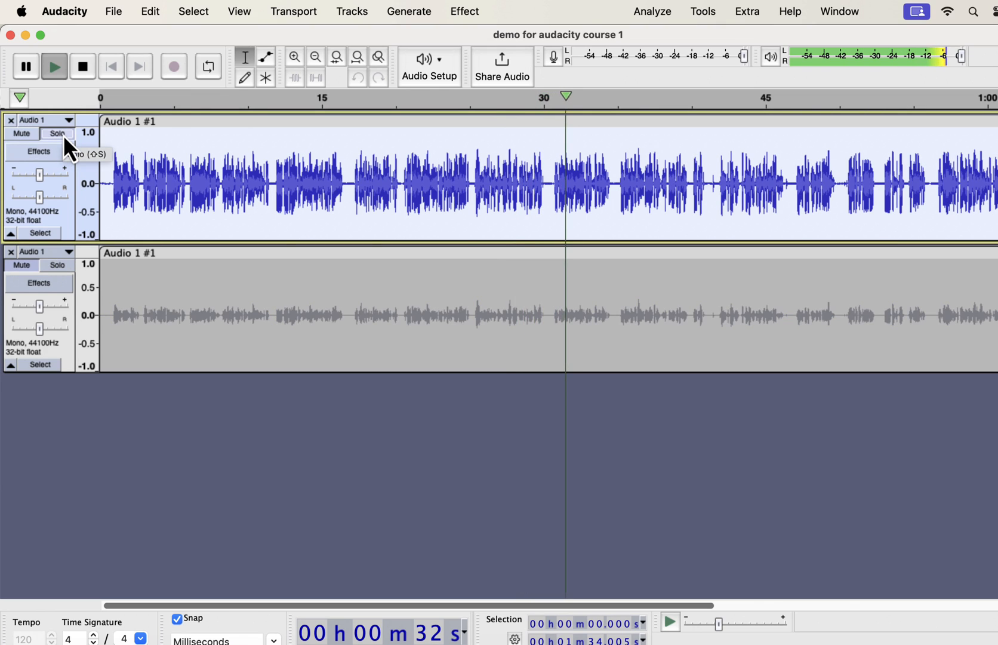
{"action": "left_click", "coordinate": [82, 66]}
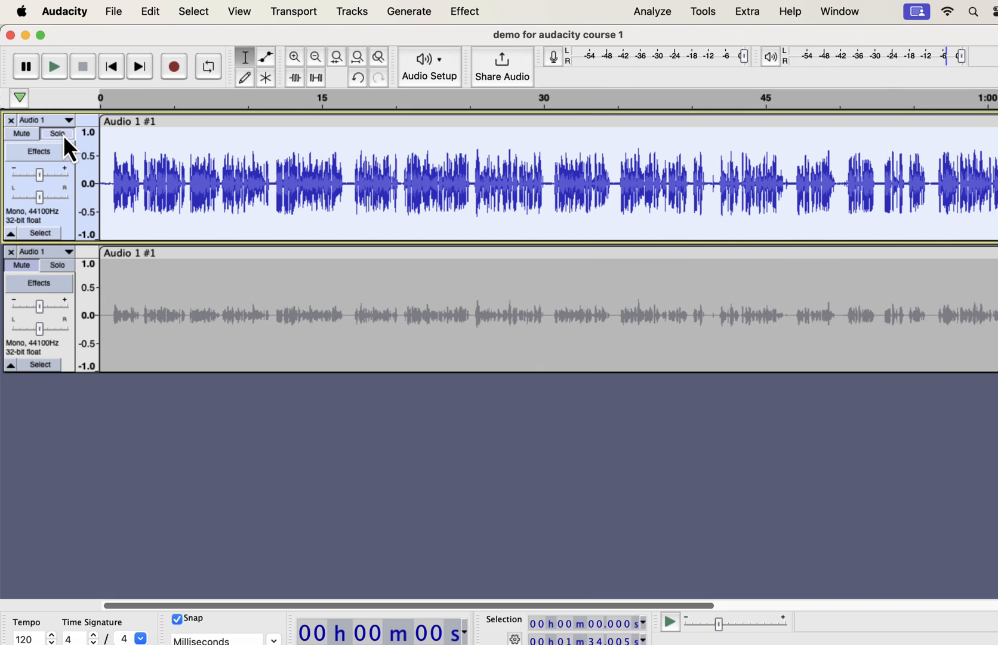
{"action": "mouse_move", "coordinate": [84, 157]}
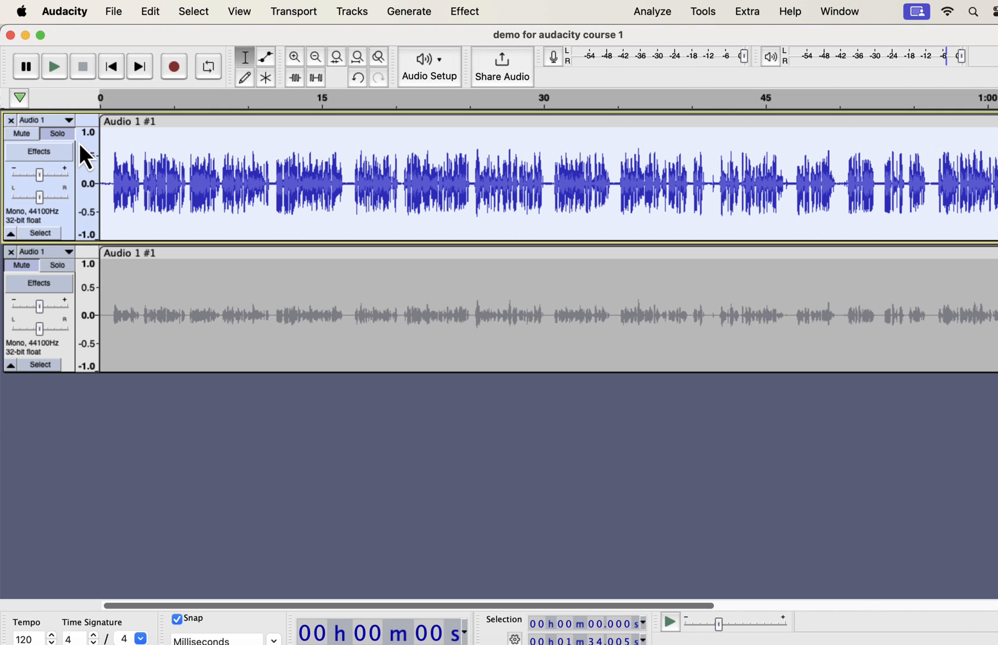
Start a macro import from Macro Manager and browse into the Macros and EQs folder.
{"action": "left_click", "coordinate": [703, 12]}
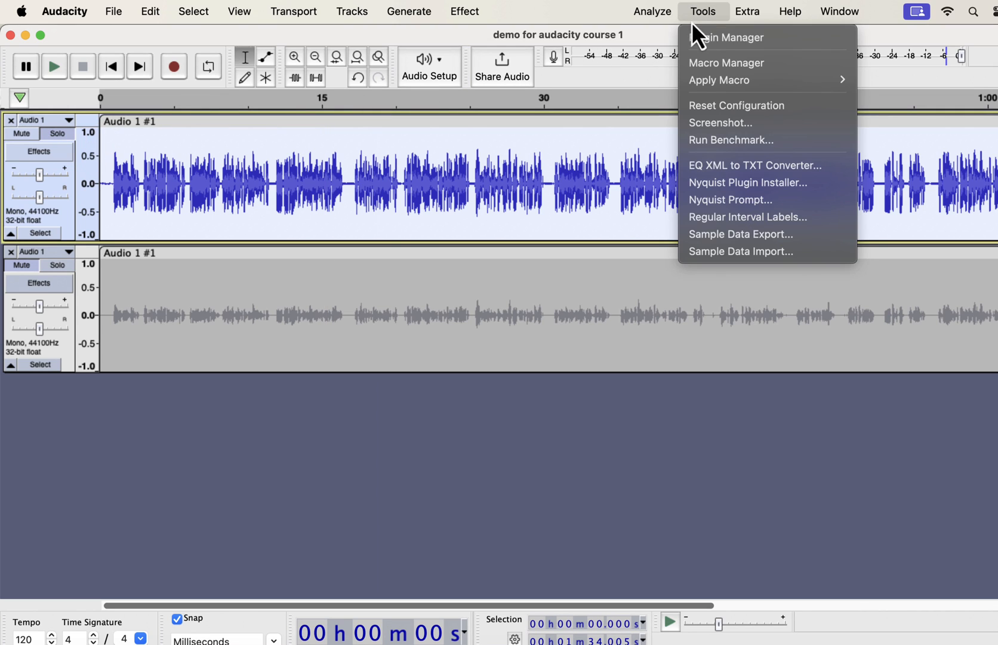
{"action": "left_click", "coordinate": [726, 62]}
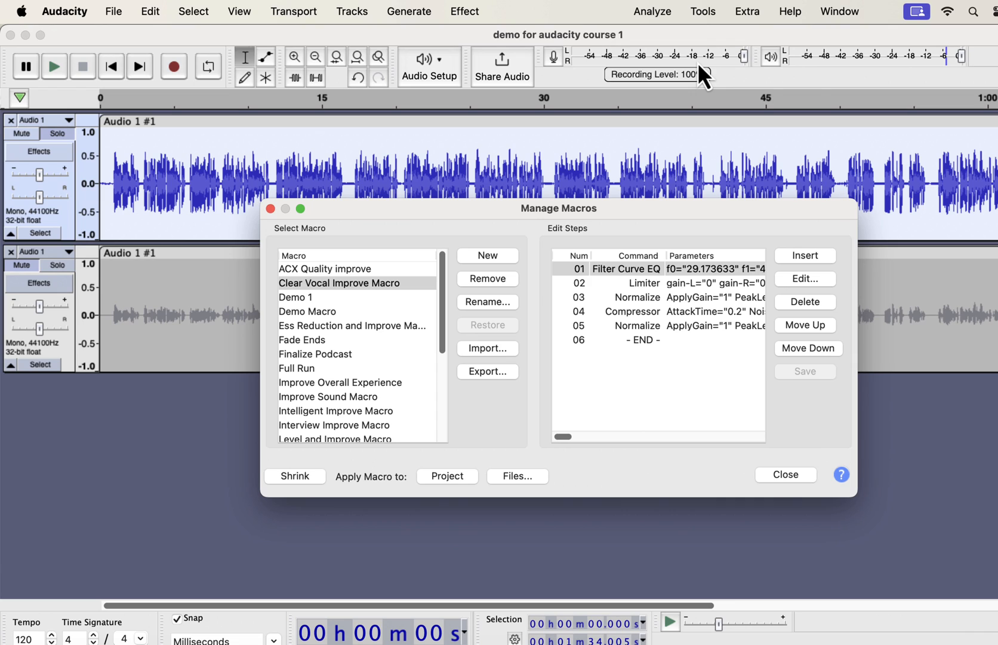
{"action": "mouse_move", "coordinate": [487, 348]}
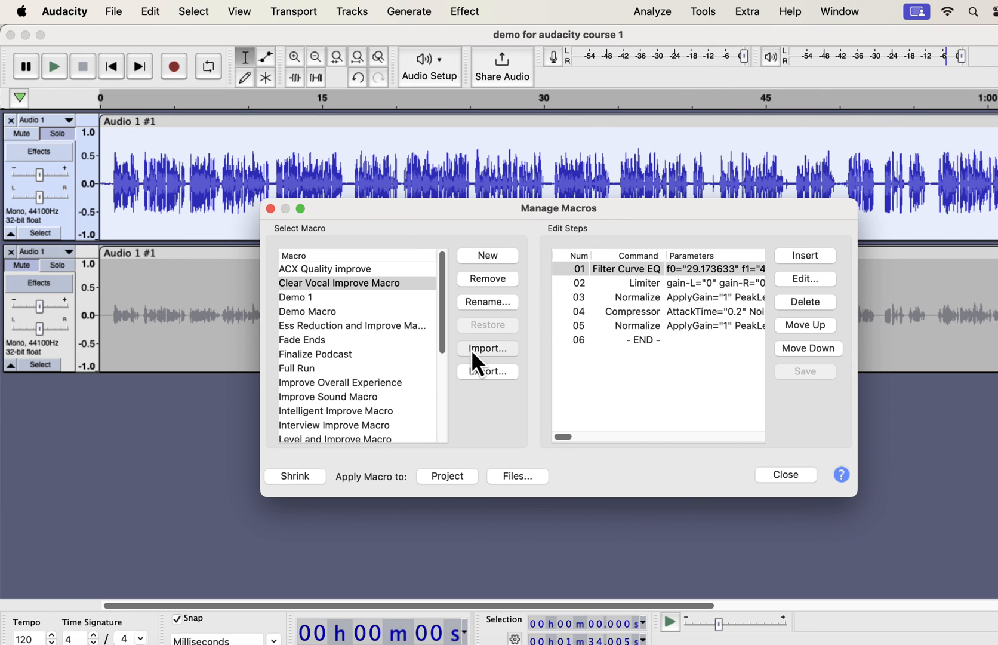
{"action": "left_click", "coordinate": [487, 348]}
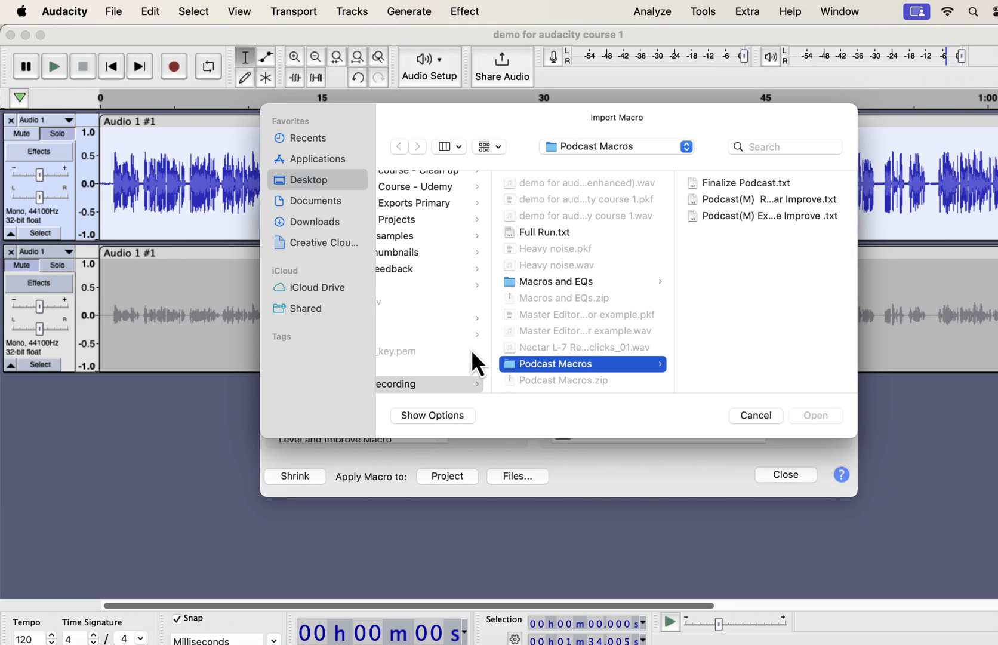
{"action": "left_click", "coordinate": [554, 280]}
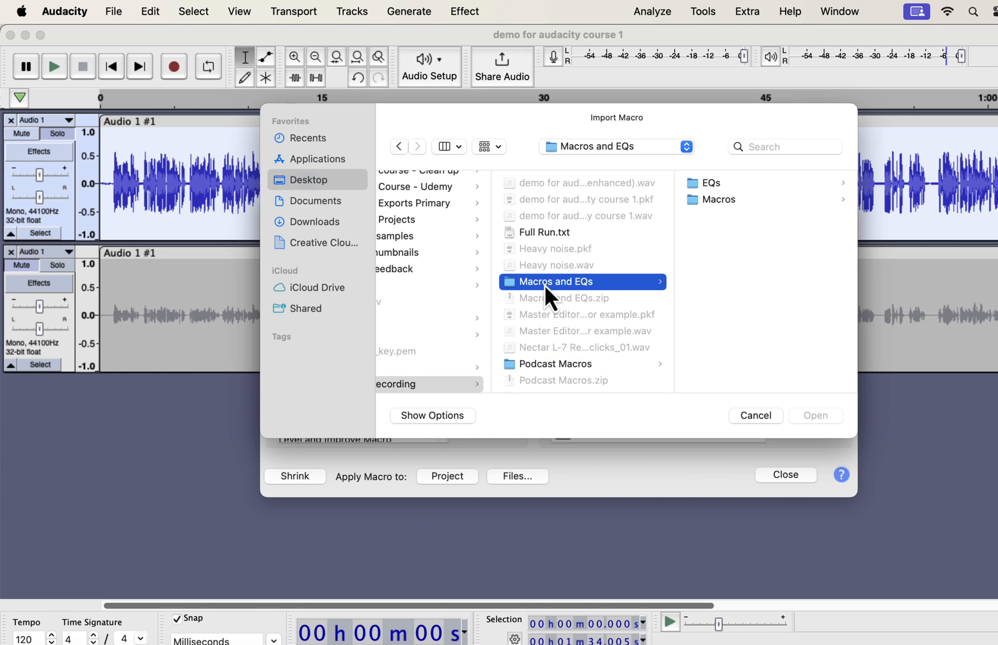
{"action": "mouse_move", "coordinate": [635, 272]}
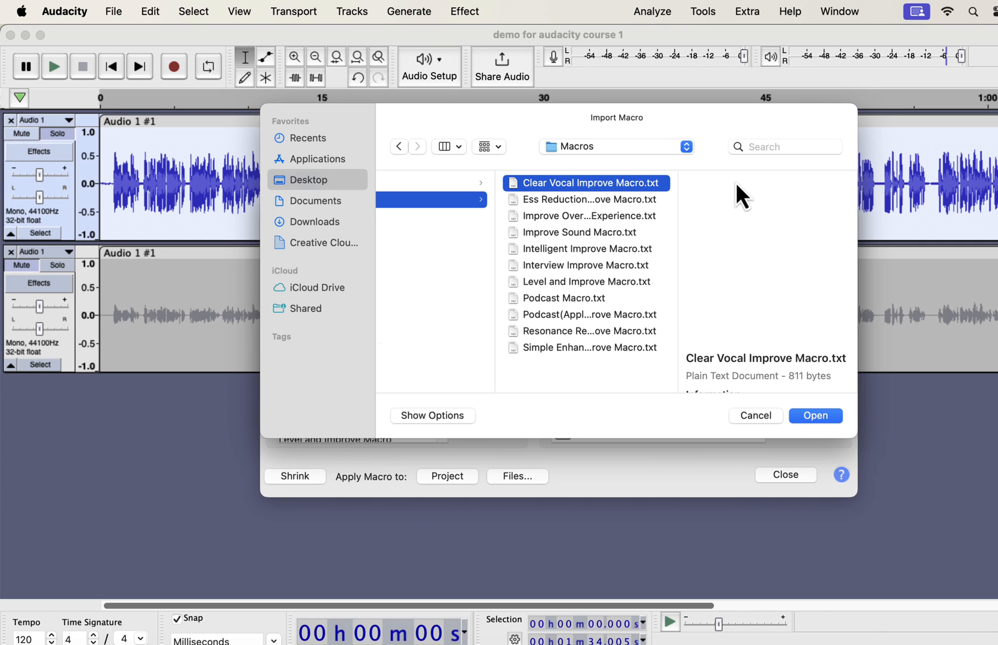
Preview the Ess Reduction, Improve Overall Experience, Improve Sound, Level and Improve, and Podcast macro files.
{"action": "left_click", "coordinate": [588, 199]}
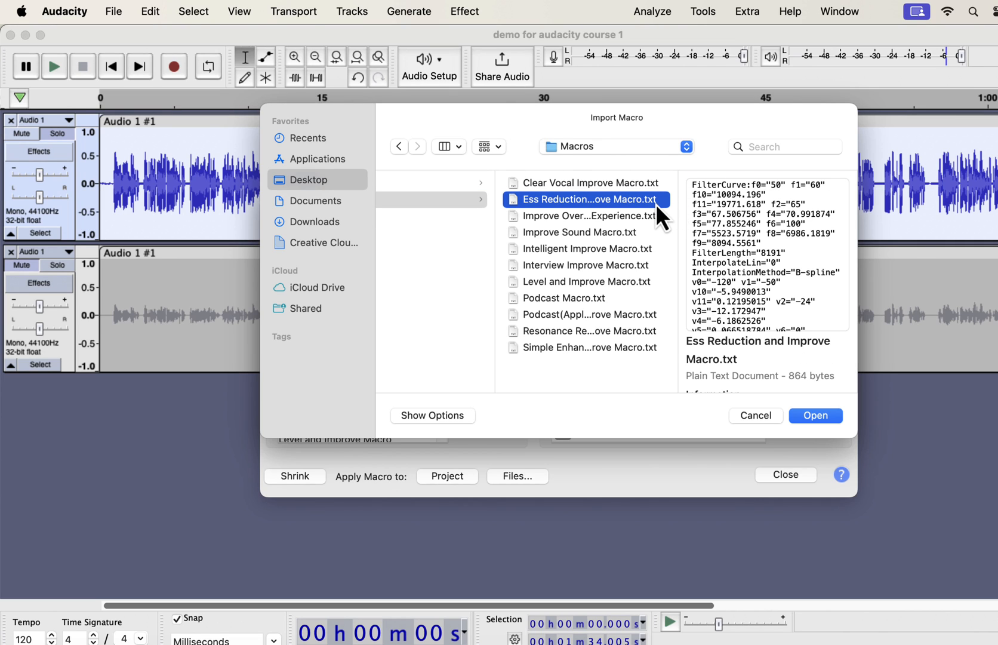
{"action": "mouse_move", "coordinate": [633, 214]}
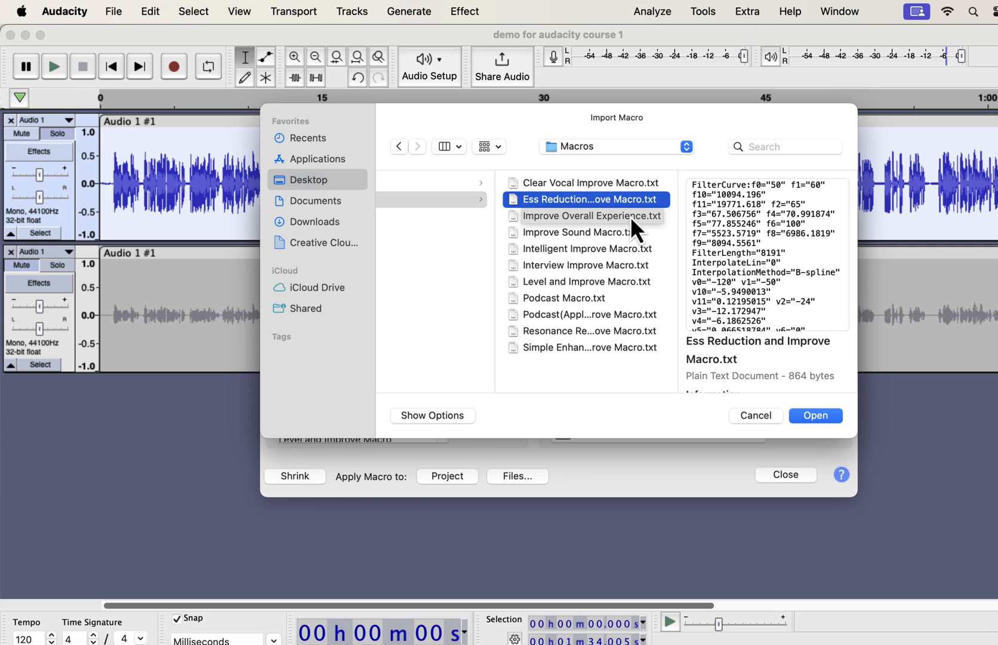
{"action": "left_click", "coordinate": [588, 214]}
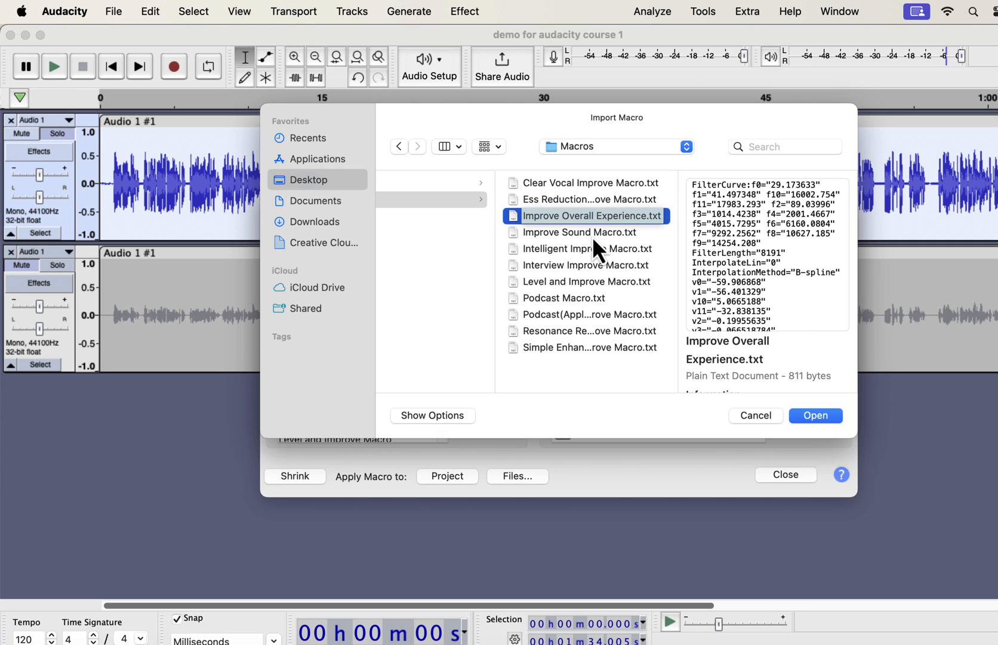
{"action": "left_click", "coordinate": [577, 232]}
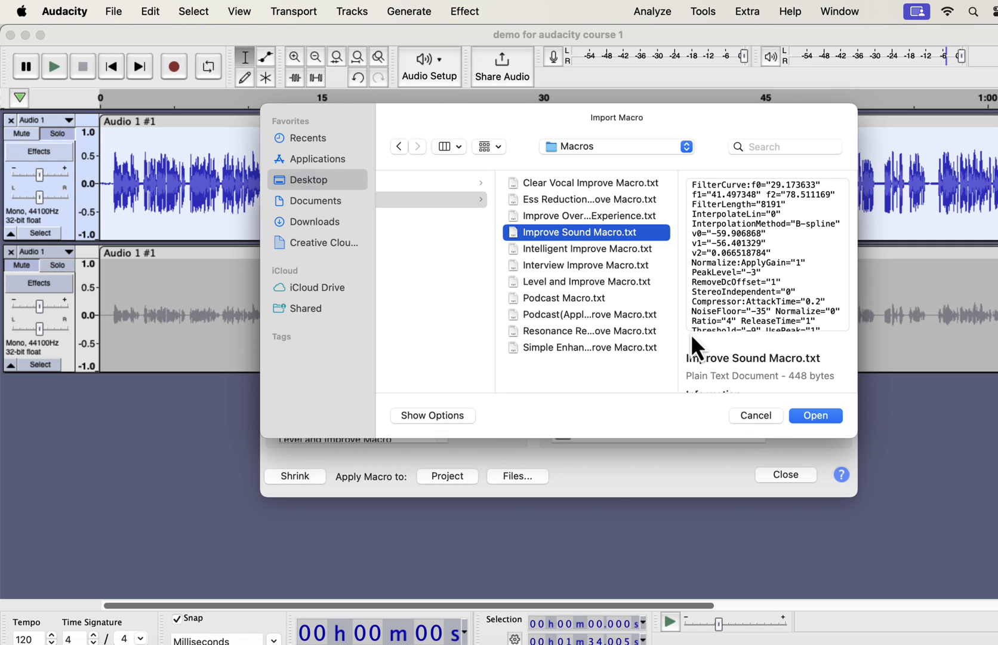
{"action": "left_click", "coordinate": [583, 281]}
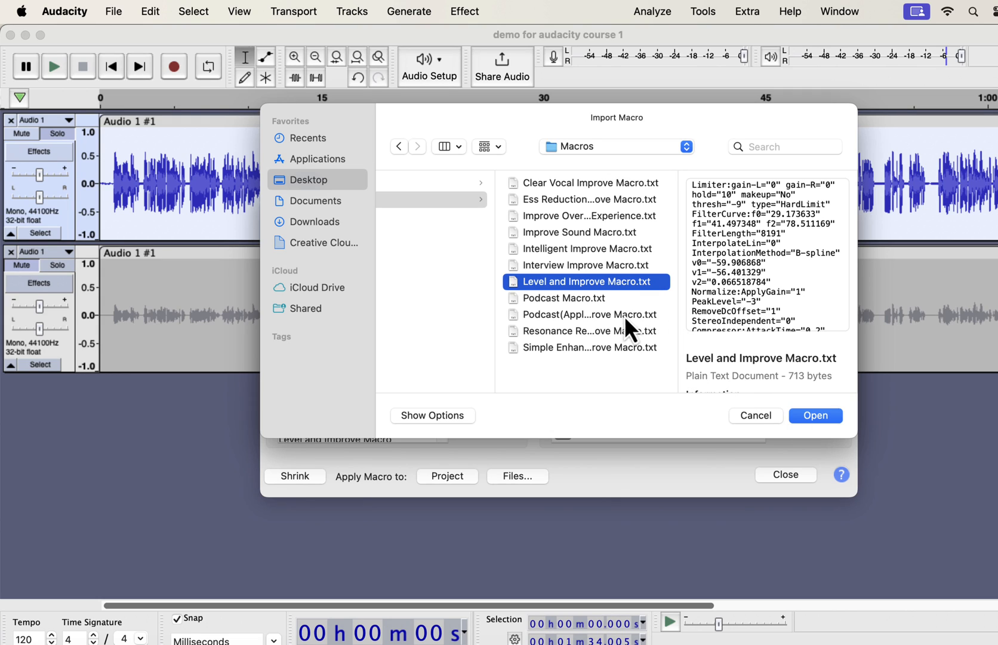
{"action": "left_click", "coordinate": [563, 298]}
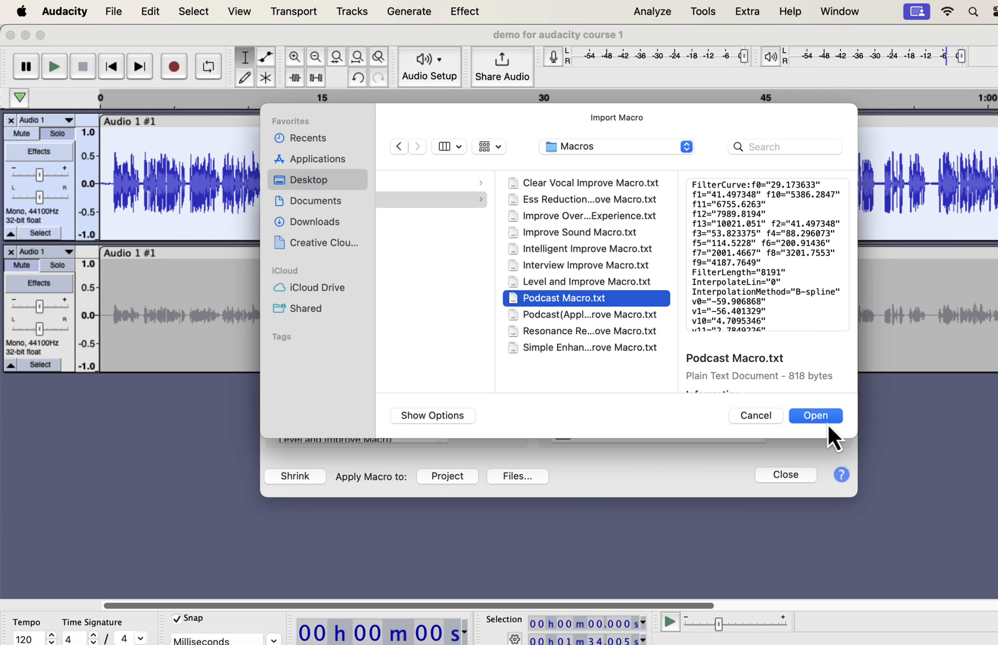
{"action": "mouse_move", "coordinate": [770, 433]}
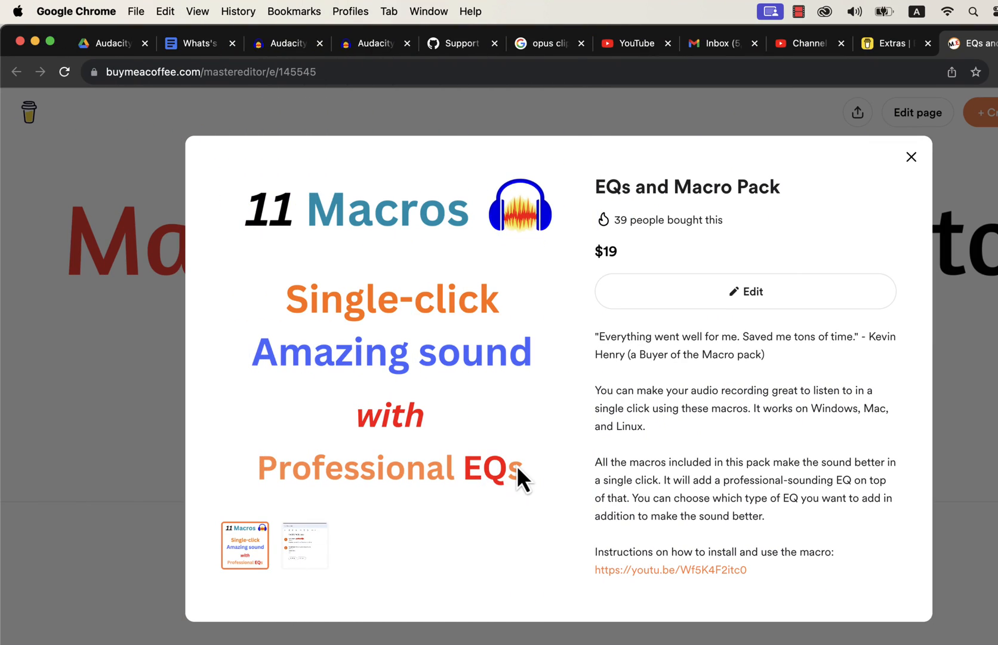
{"action": "mouse_move", "coordinate": [603, 361]}
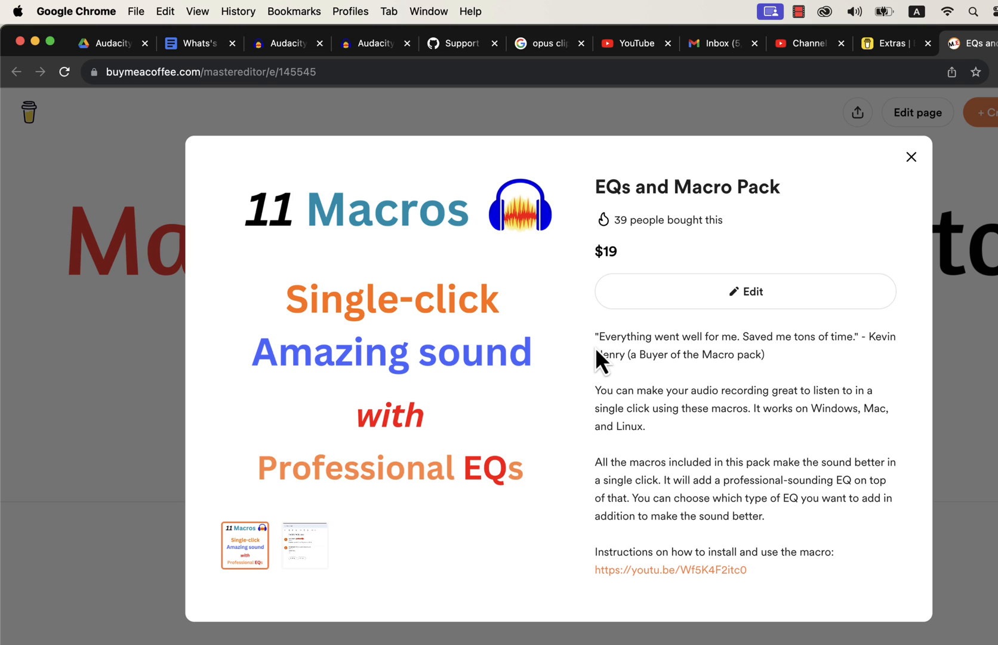
{"action": "scroll", "scroll_direction": "down", "scroll_amount": 3}
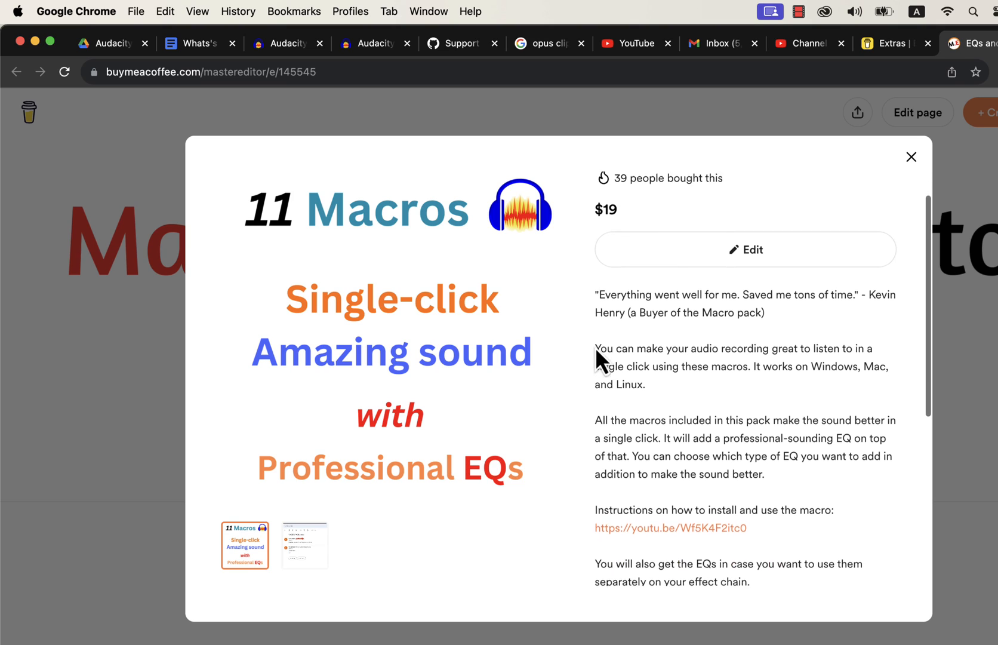
{"action": "scroll", "scroll_direction": "down", "scroll_amount": 3}
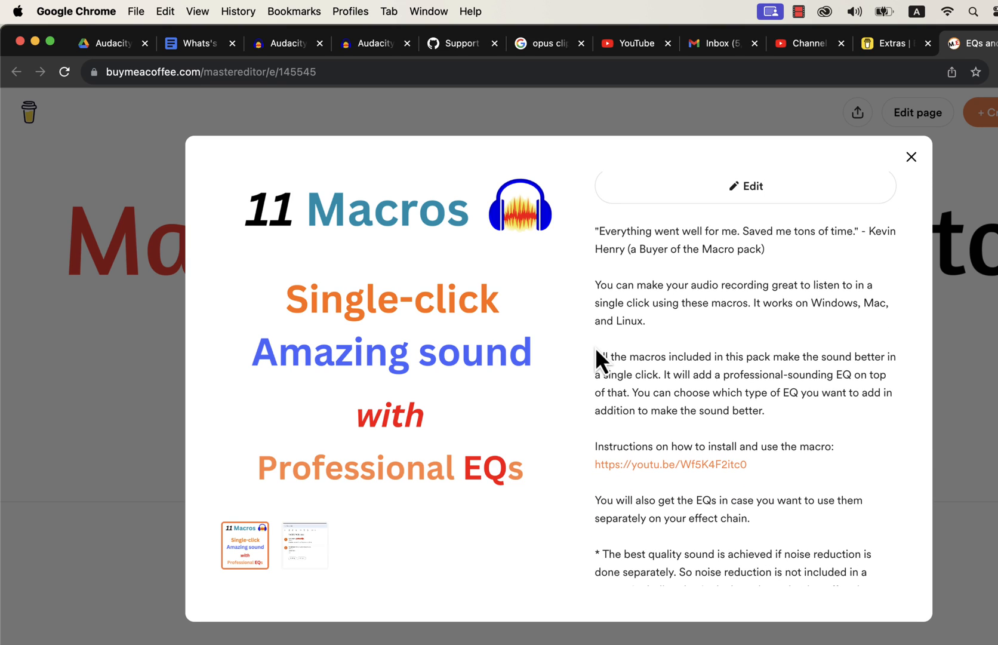
{"action": "mouse_move", "coordinate": [730, 478]}
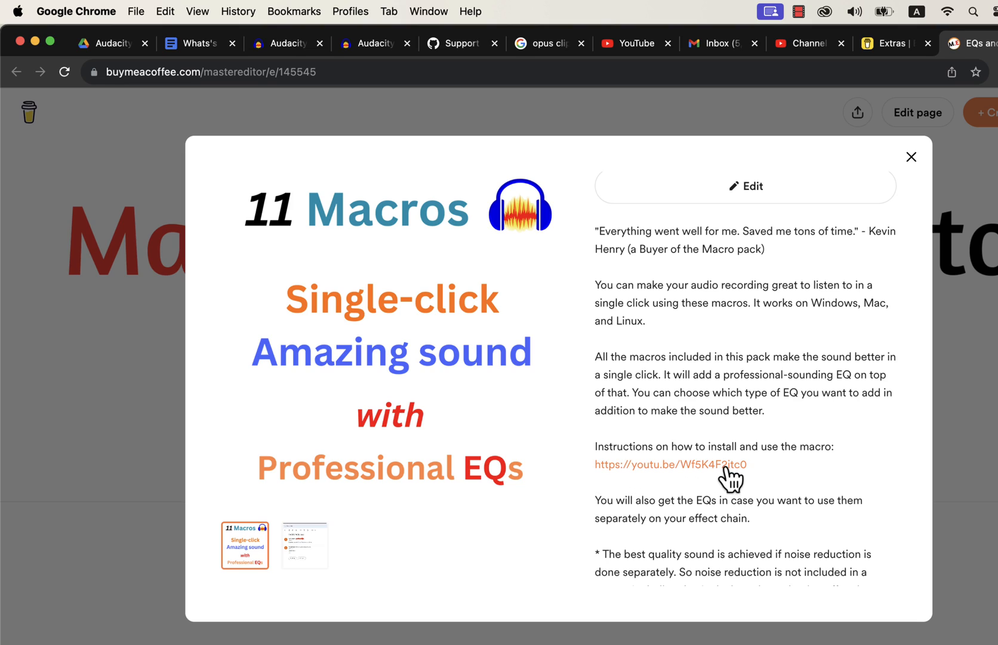
{"action": "mouse_move", "coordinate": [761, 481]}
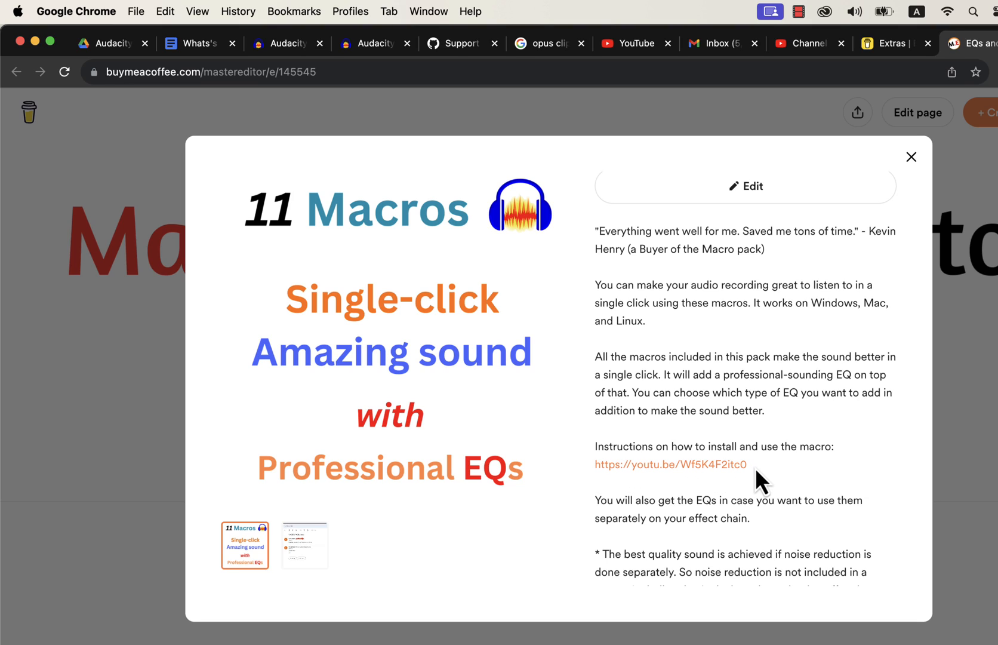
{"action": "mouse_move", "coordinate": [765, 520]}
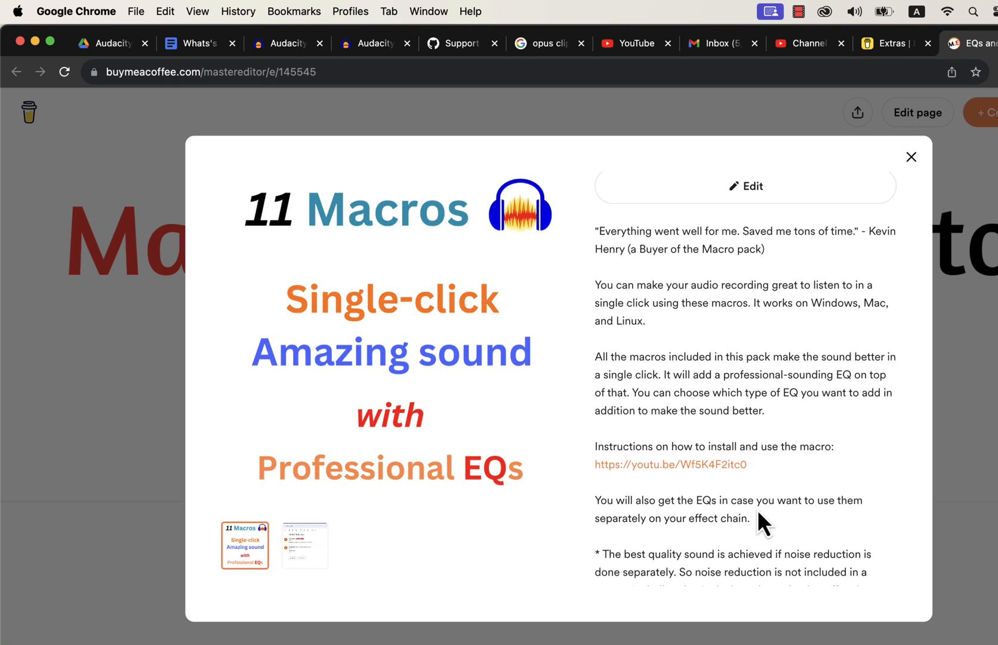
{"action": "mouse_move", "coordinate": [771, 528]}
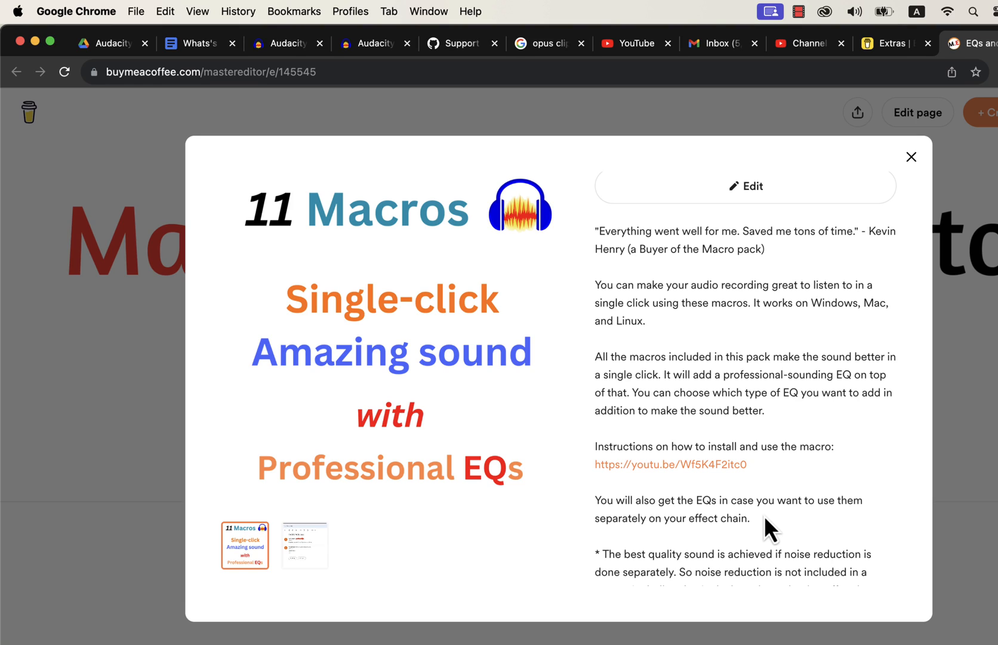